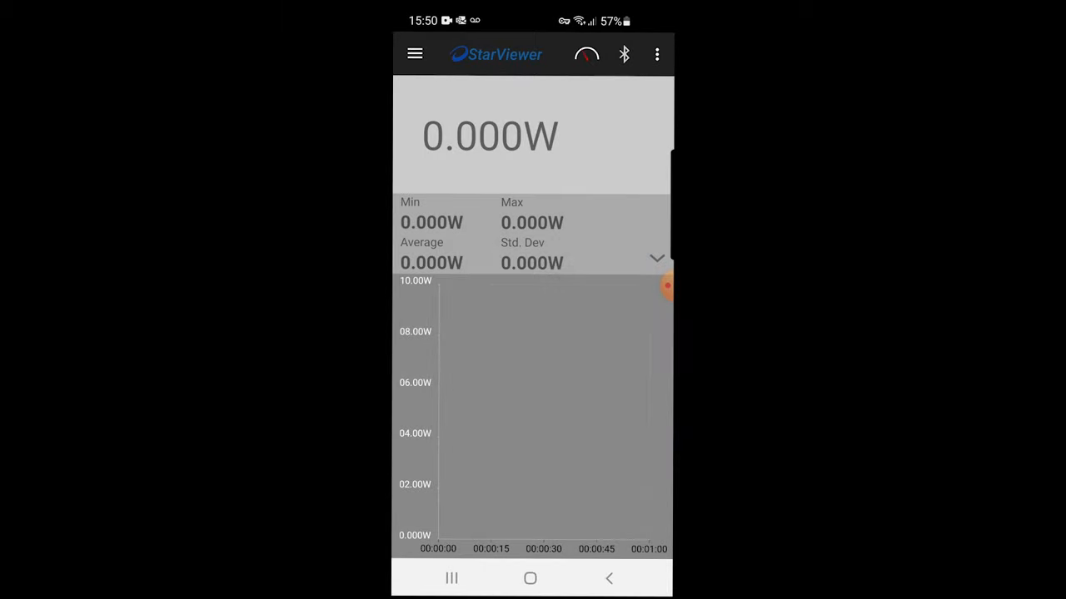
# Connect to the REL sensor and show live mW power readings on the analog gauge.
pyautogui.click(623, 54)
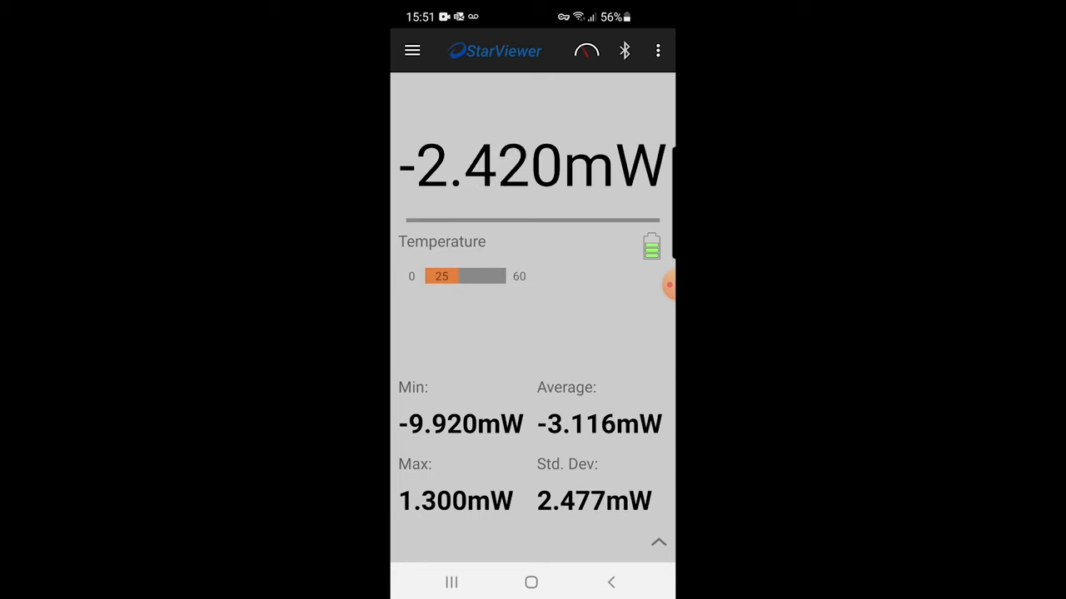
pyautogui.click(586, 50)
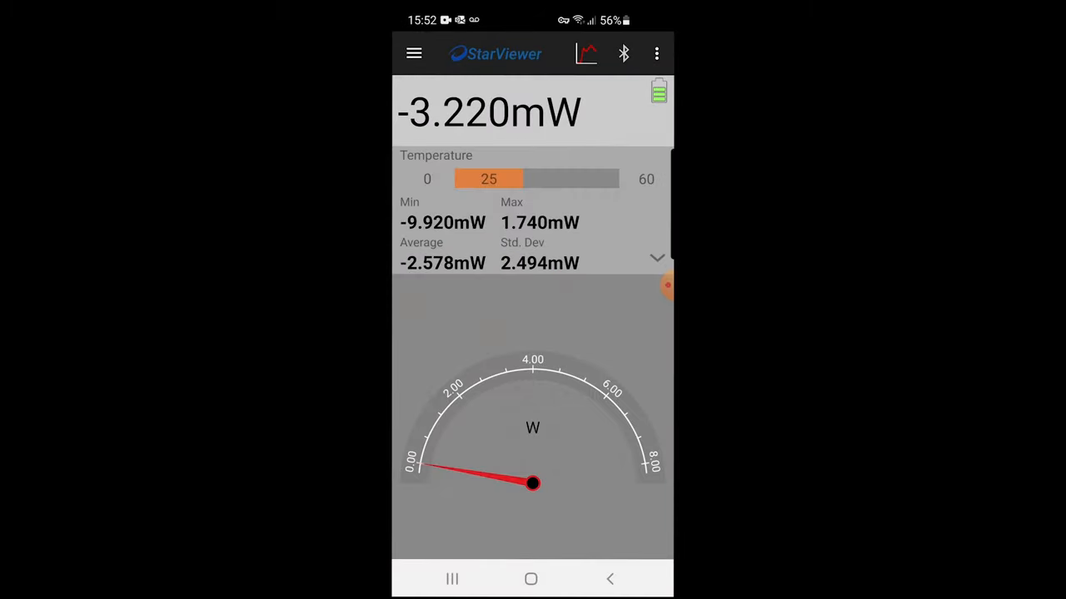
# Review measuring and laser choices in sensor settings, keeping Power mode and WNDW laser type.
pyautogui.click(413, 53)
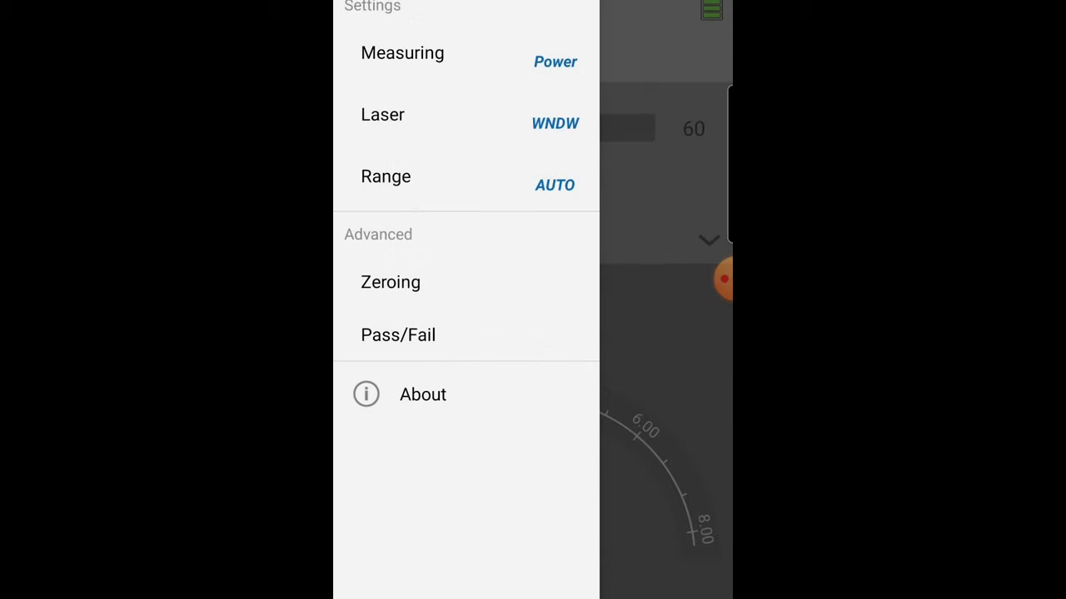
pyautogui.click(403, 52)
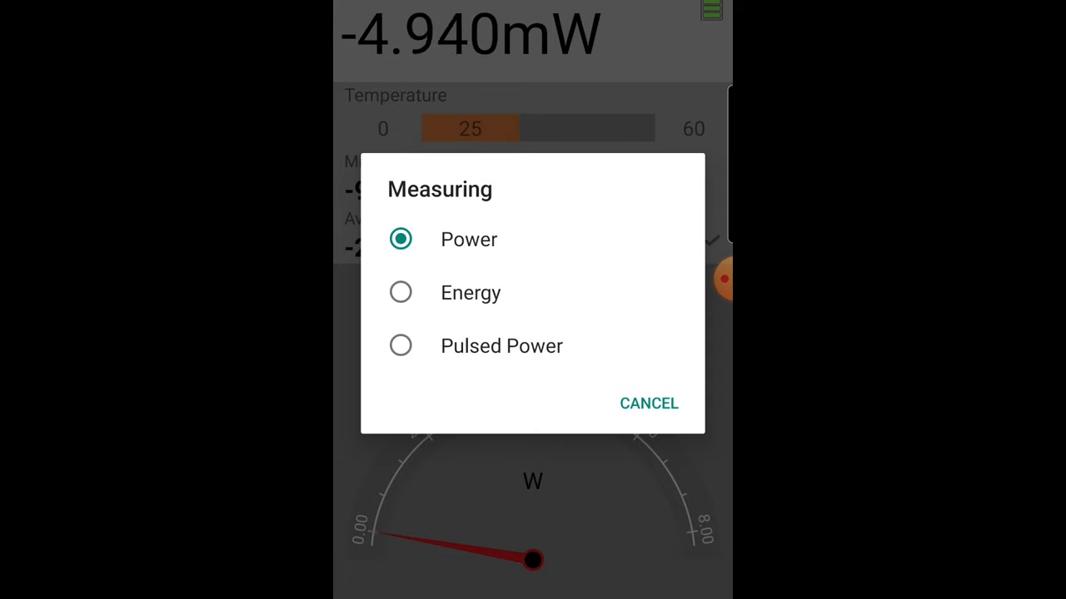
pyautogui.click(650, 403)
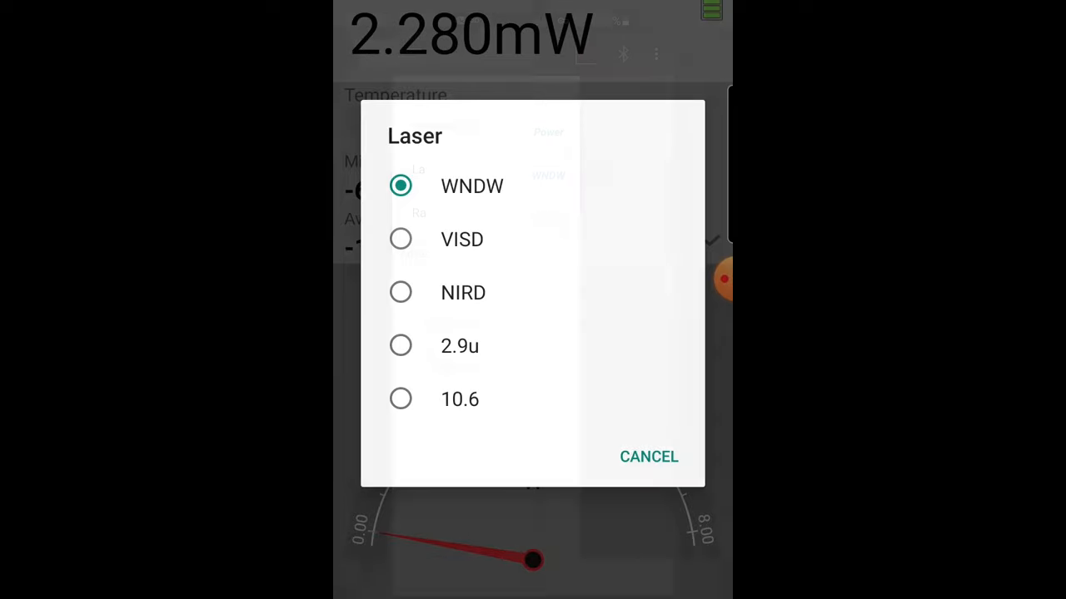
pyautogui.click(649, 456)
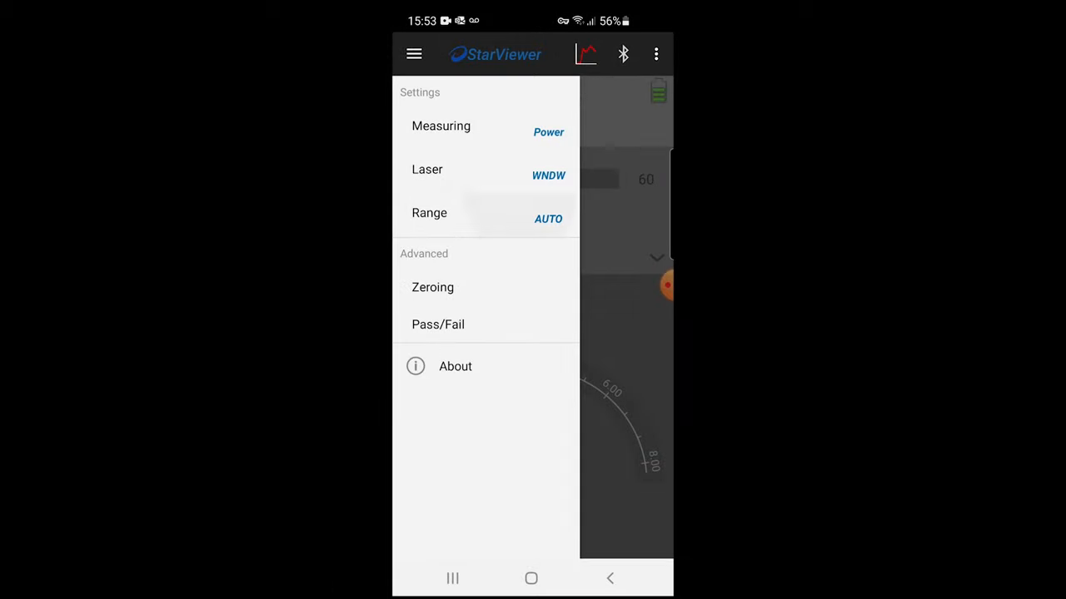
# Keep the measurement range on AUTO and view the zeroing prompt before returning to settings.
pyautogui.click(429, 213)
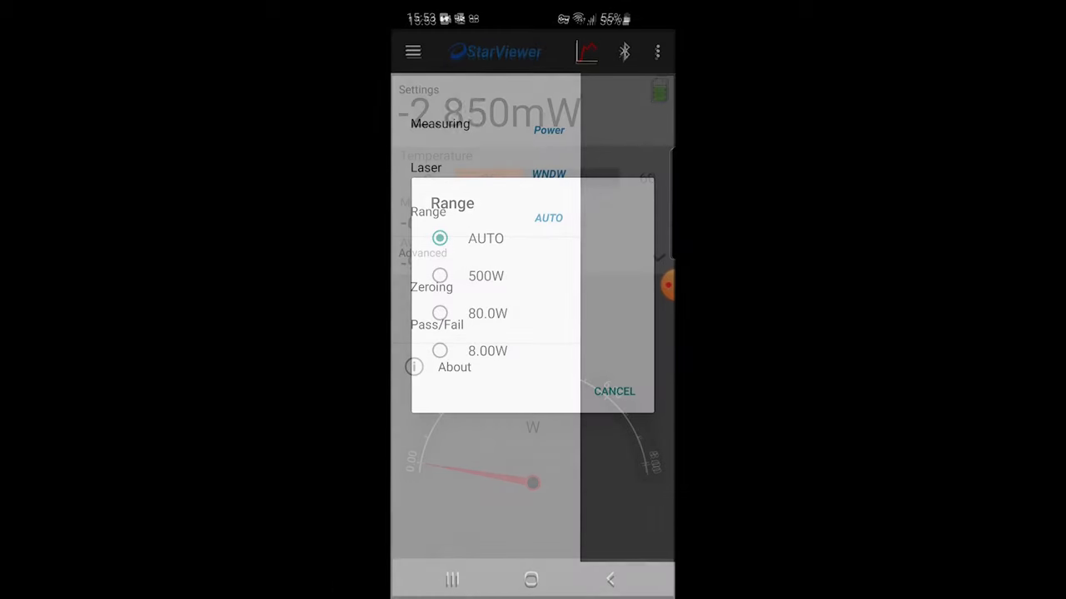
pyautogui.click(613, 391)
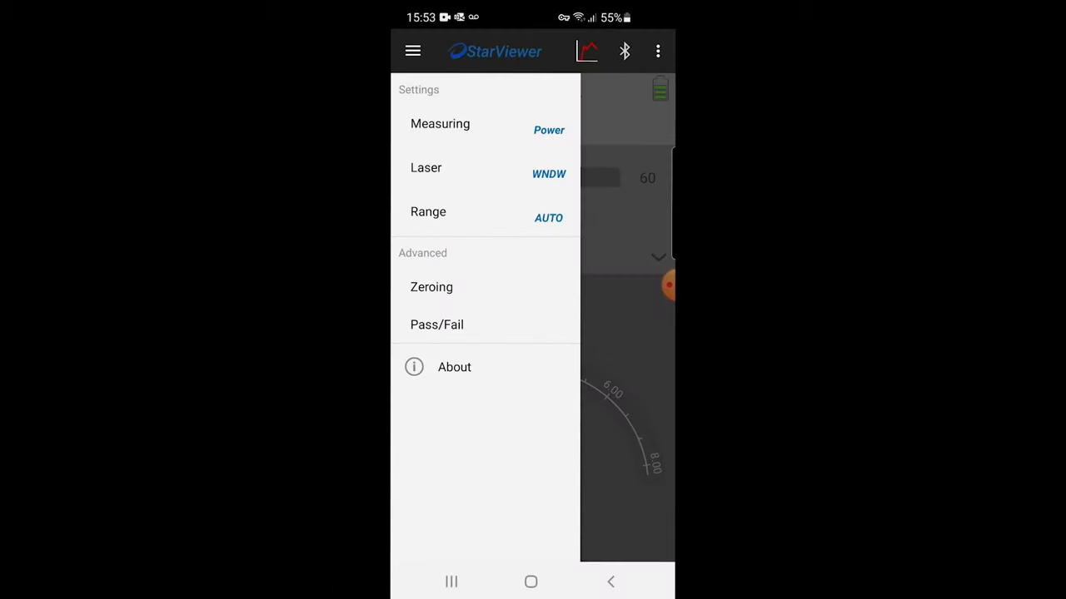
pyautogui.click(430, 287)
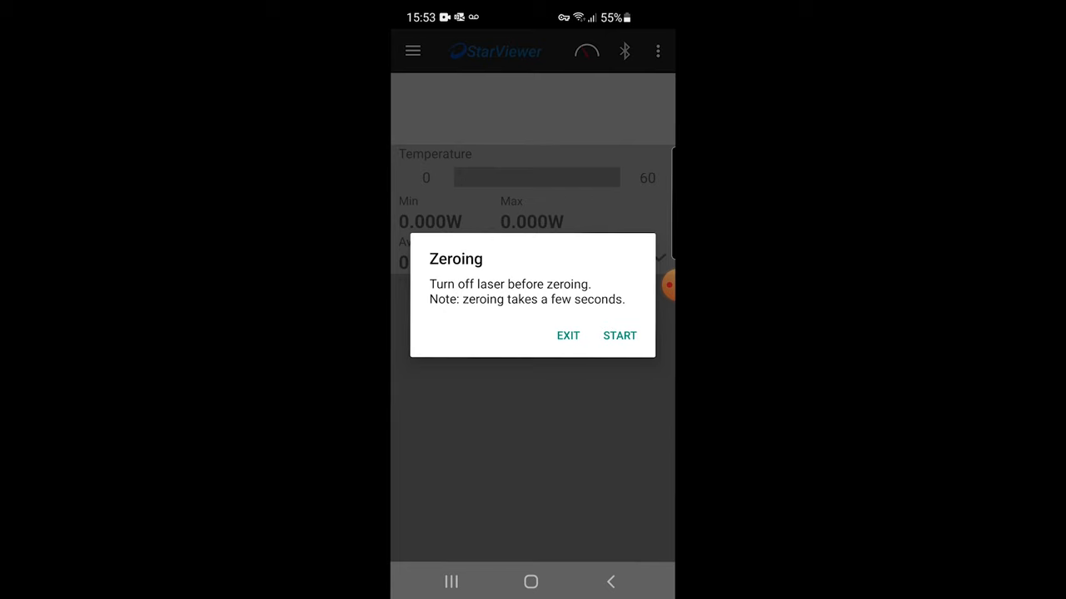
pyautogui.click(619, 337)
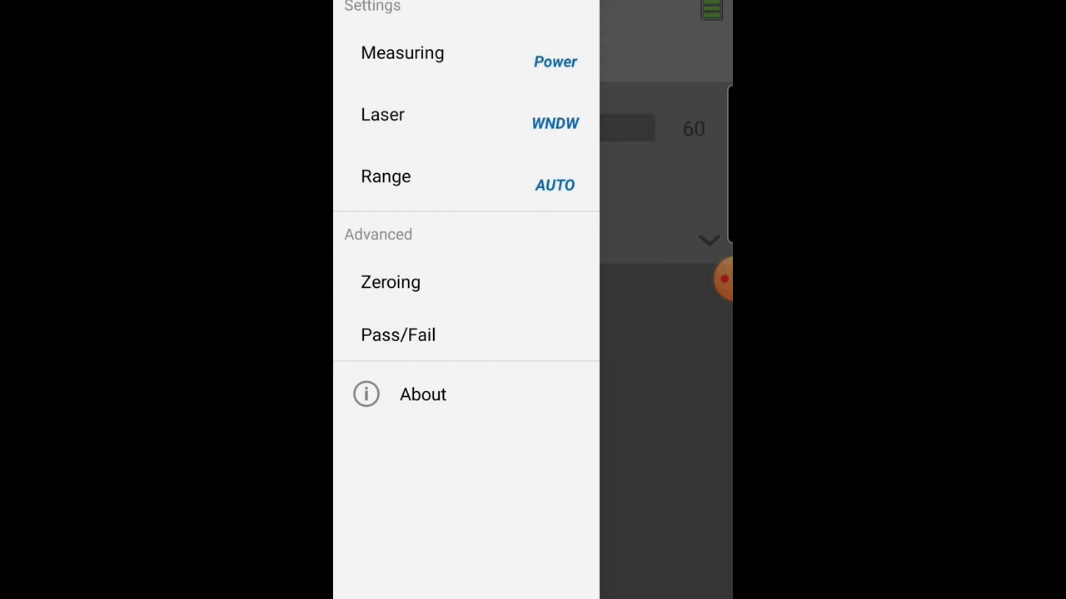
# Leave the Pass/Fail limits unchanged and switch measuring to Pulsed Power for energy and pulse-width readings.
pyautogui.click(398, 335)
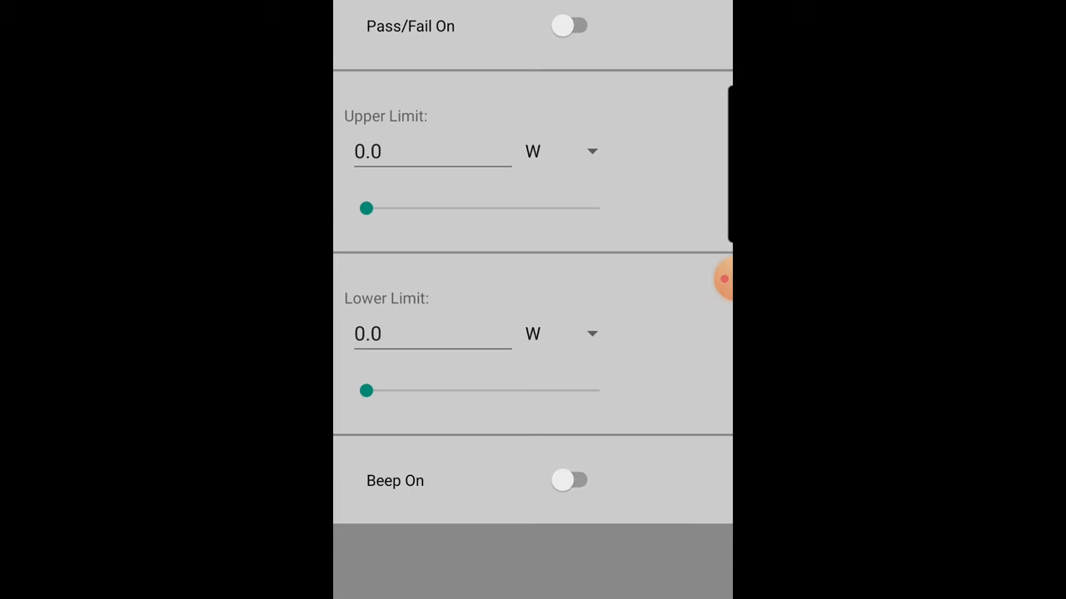
pyautogui.click(569, 27)
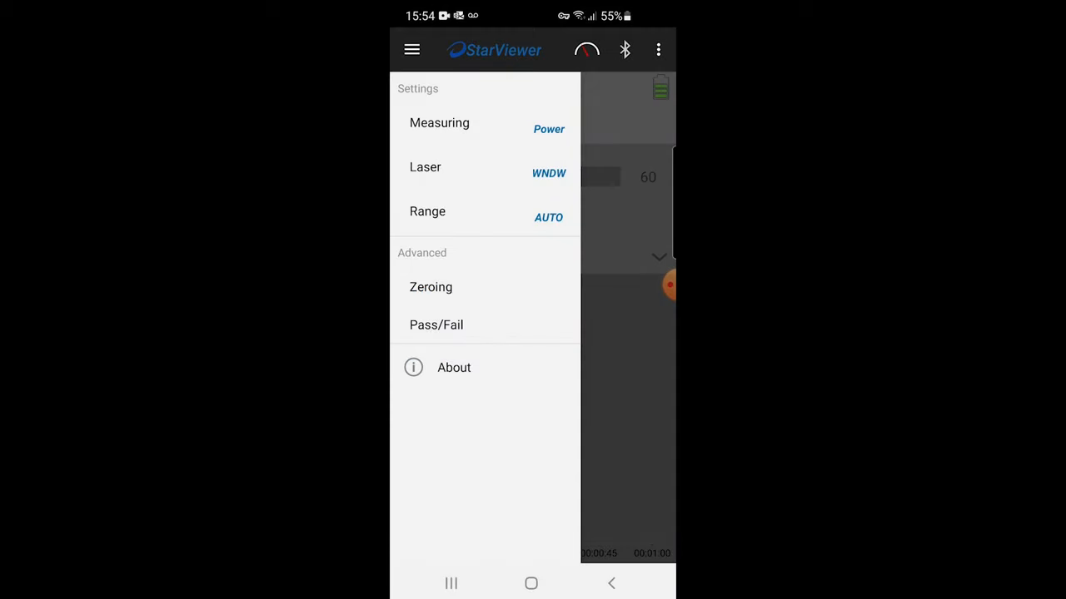
pyautogui.click(439, 123)
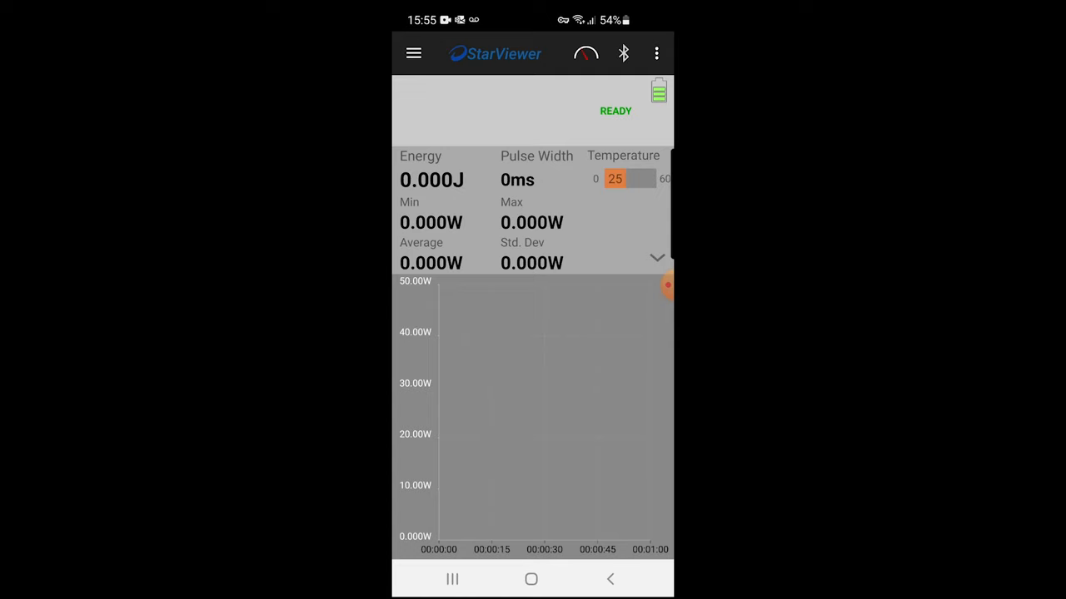
# Review the 5.00KJ/500J/50.0J energy range choices, keeping 50.0J, then return to the power display.
pyautogui.click(413, 54)
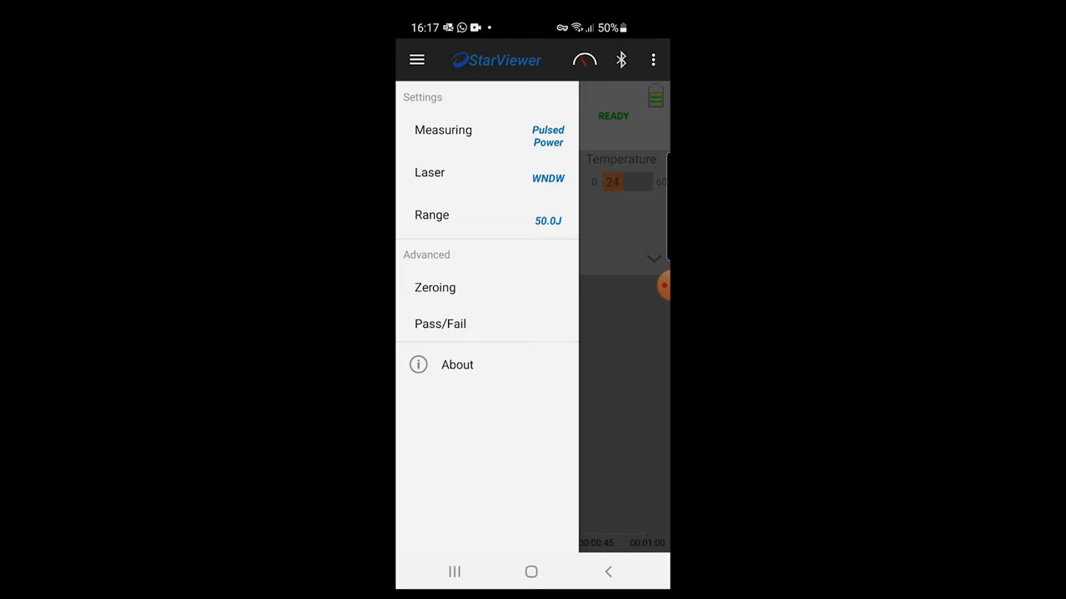
pyautogui.click(433, 215)
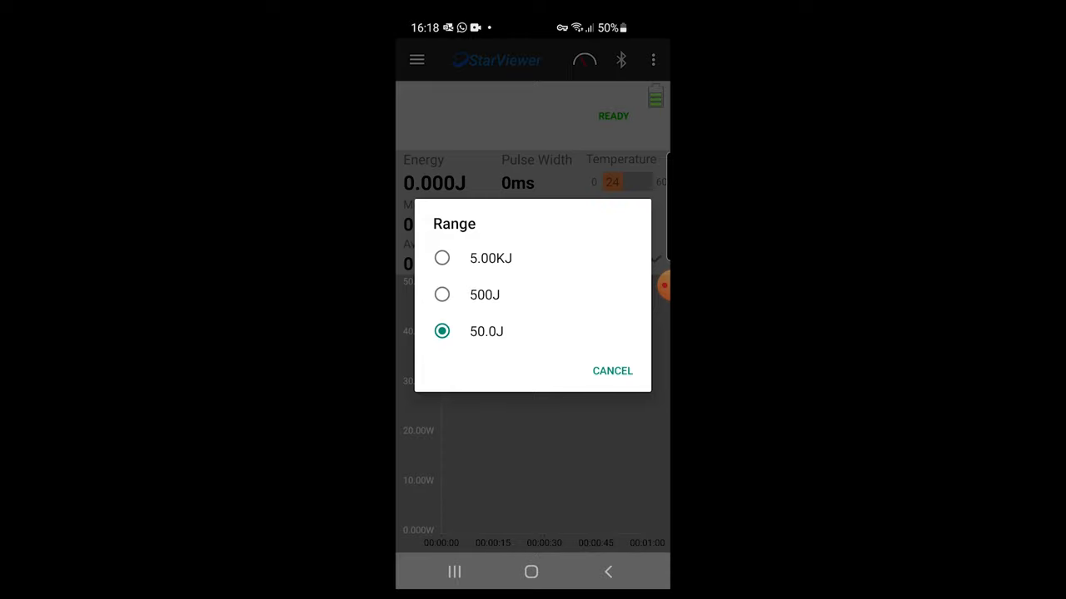
pyautogui.click(613, 370)
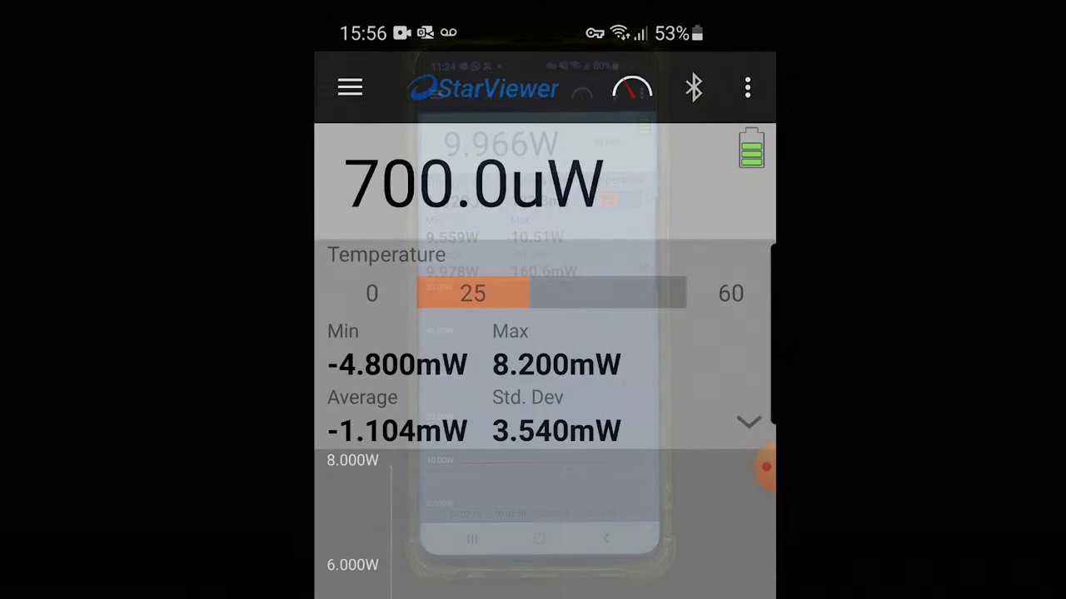
# Capture a screenshot of the live power readings and bring up its sharing options.
pyautogui.click(746, 87)
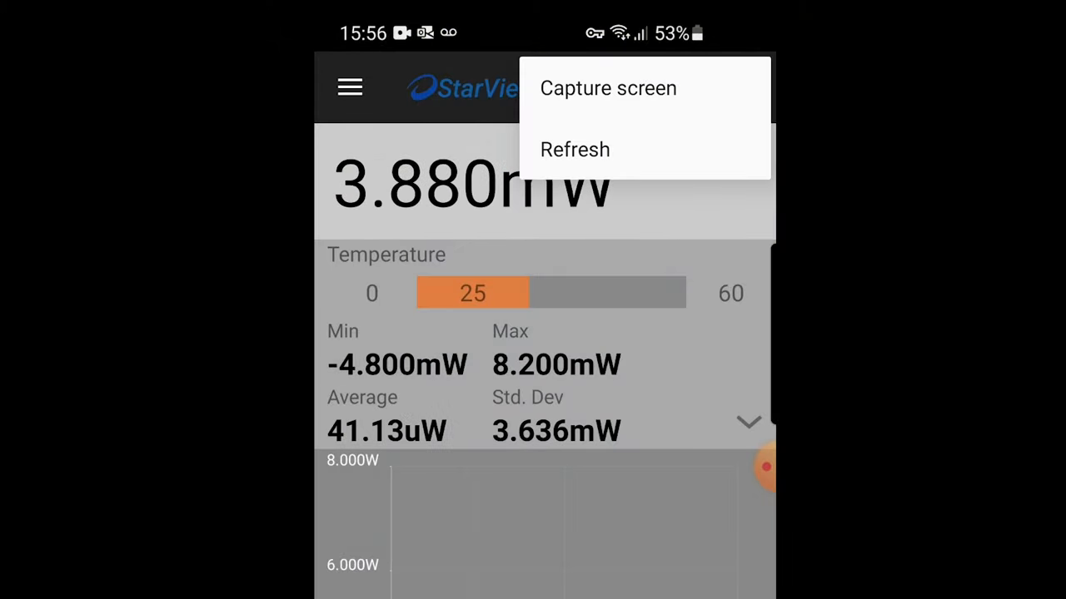
pyautogui.click(607, 86)
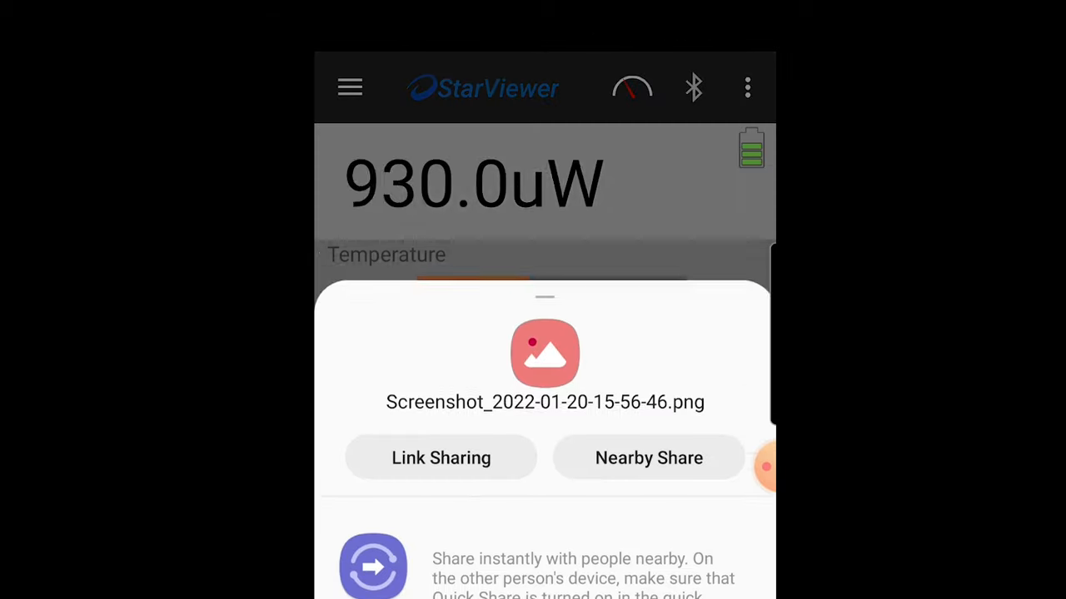
pyautogui.click(746, 87)
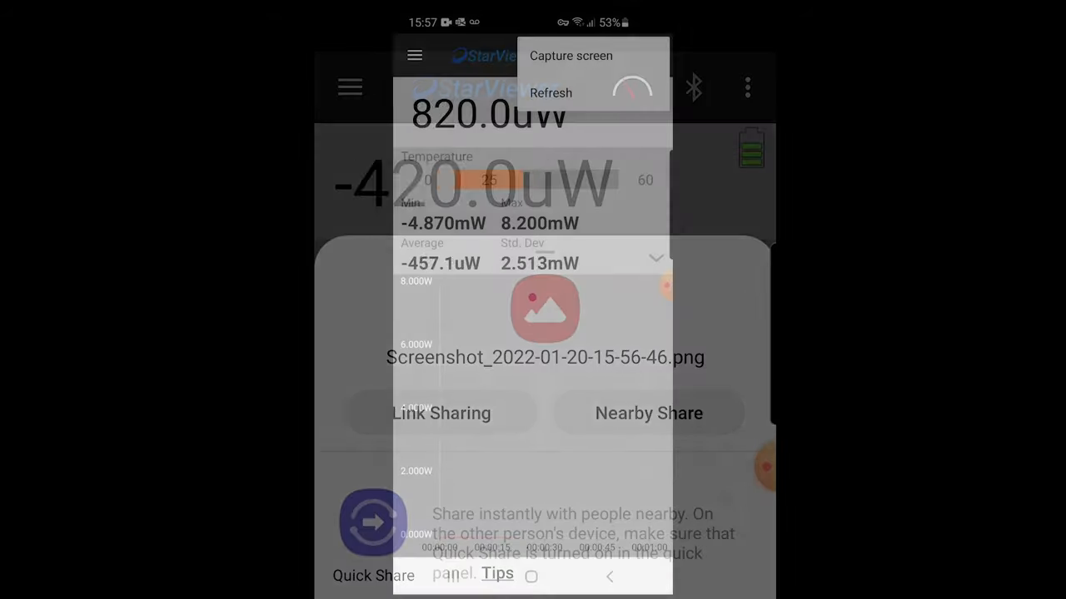